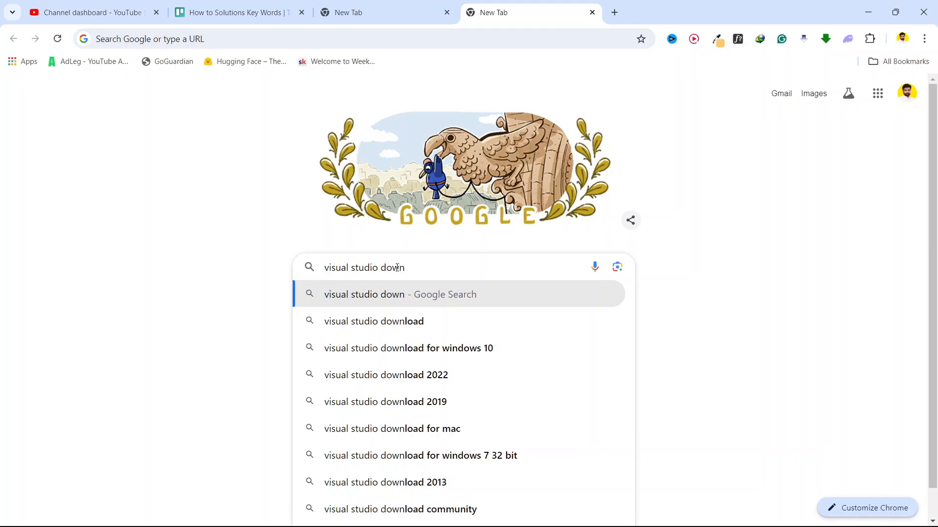
Choose the 'visual studio download' Google suggestion to load its search results.
{"action": "left_click", "coordinate": [373, 321]}
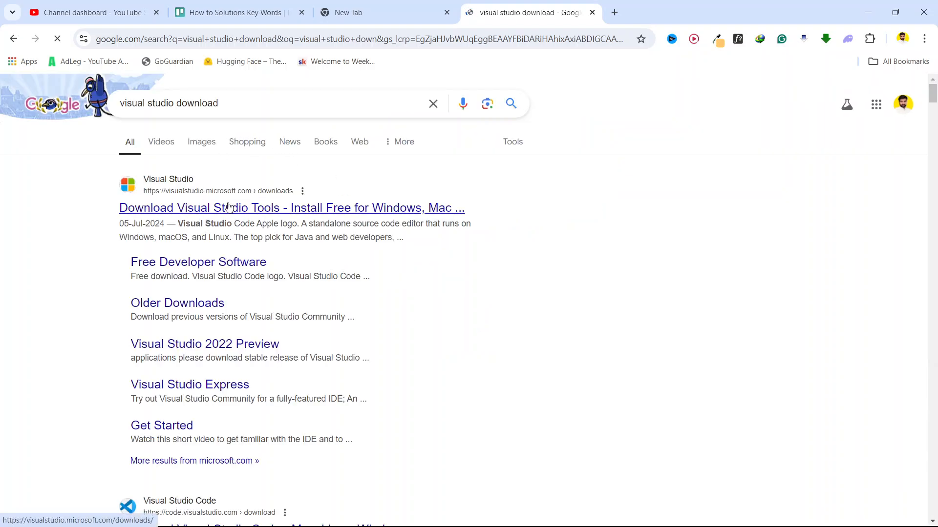
Open the 'Download Visual Studio Tools' result and scroll down the Downloads page.
{"action": "left_click", "coordinate": [292, 208]}
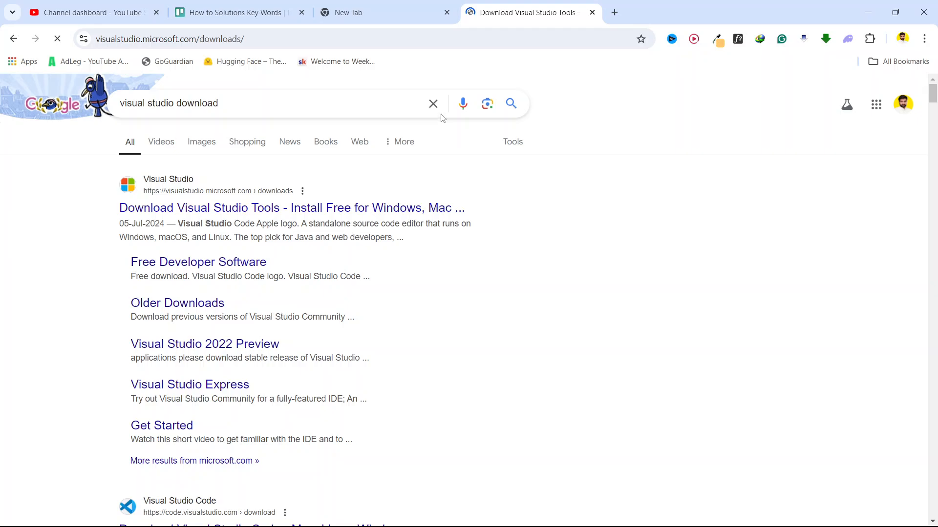
{"action": "left_click", "coordinate": [292, 208]}
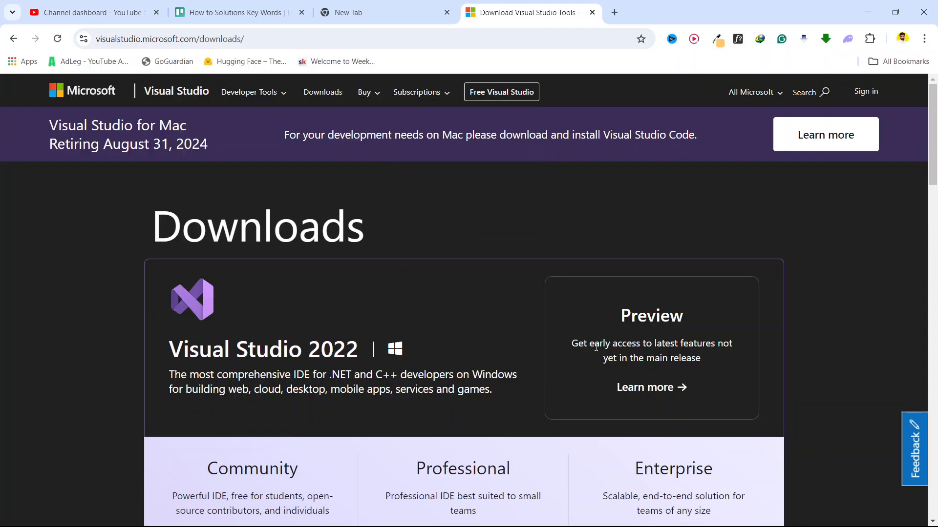
{"action": "scroll", "scroll_direction": "down", "scroll_amount": 3}
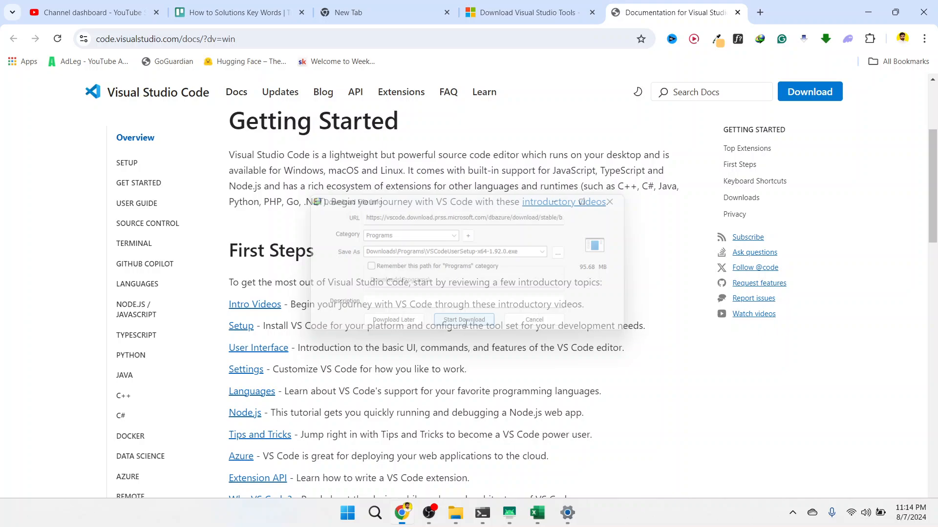
Start downloading VSCodeUserSetup from the download manager dialog.
{"action": "left_click", "coordinate": [464, 320]}
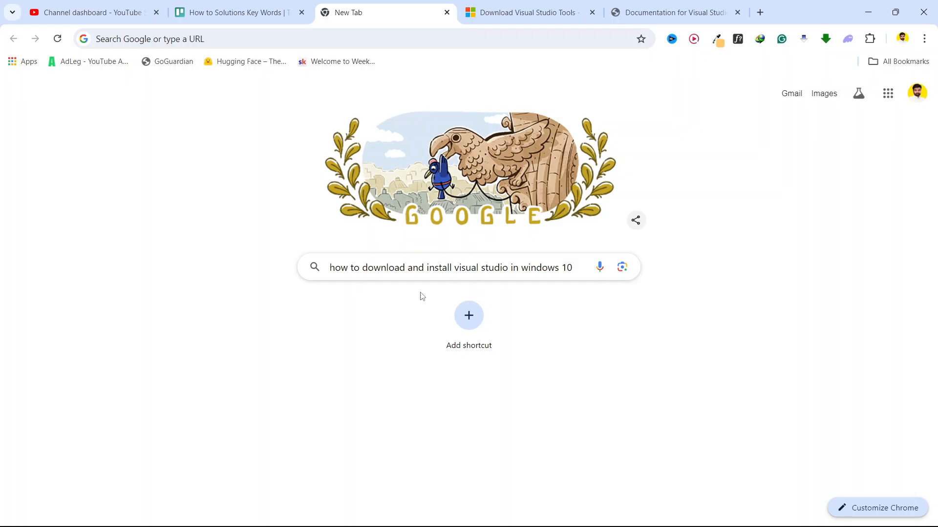
{"action": "mouse_move", "coordinate": [401, 294]}
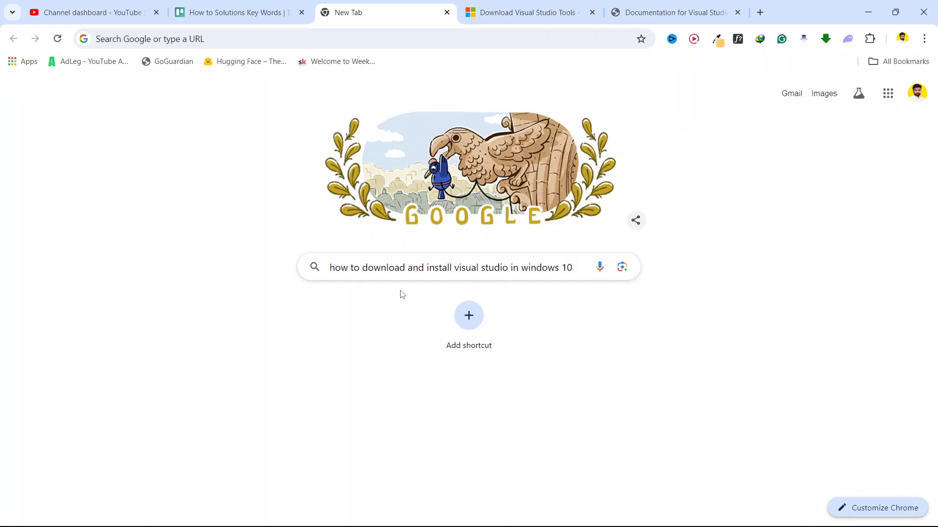